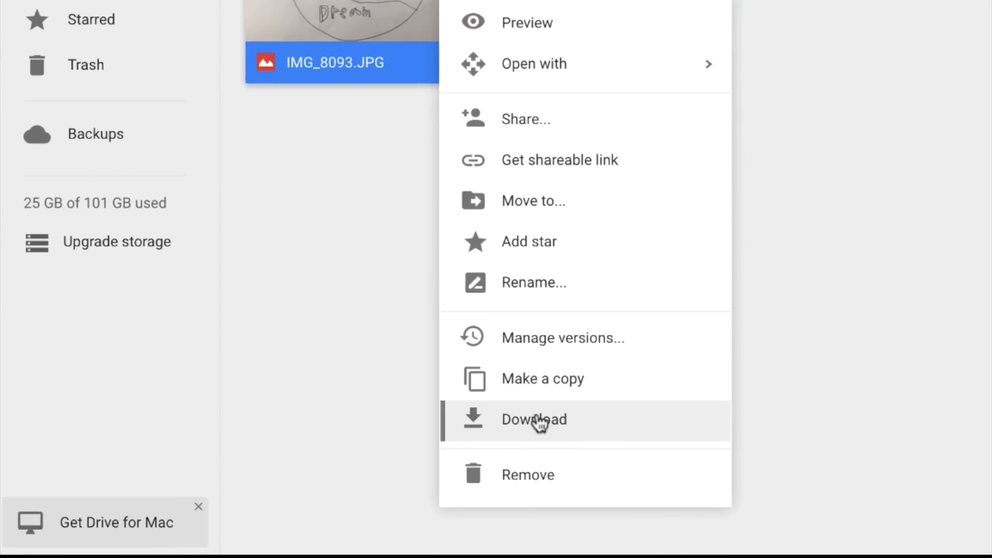
# Download IMG_8093.JPG from Drive and bring up the New file menu.
pyautogui.click(534, 419)
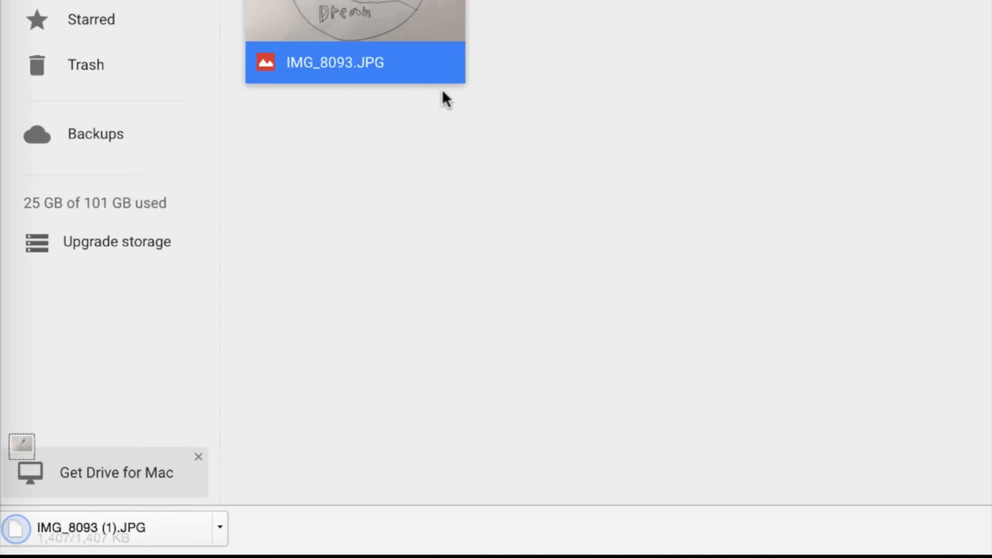
pyautogui.click(86, 49)
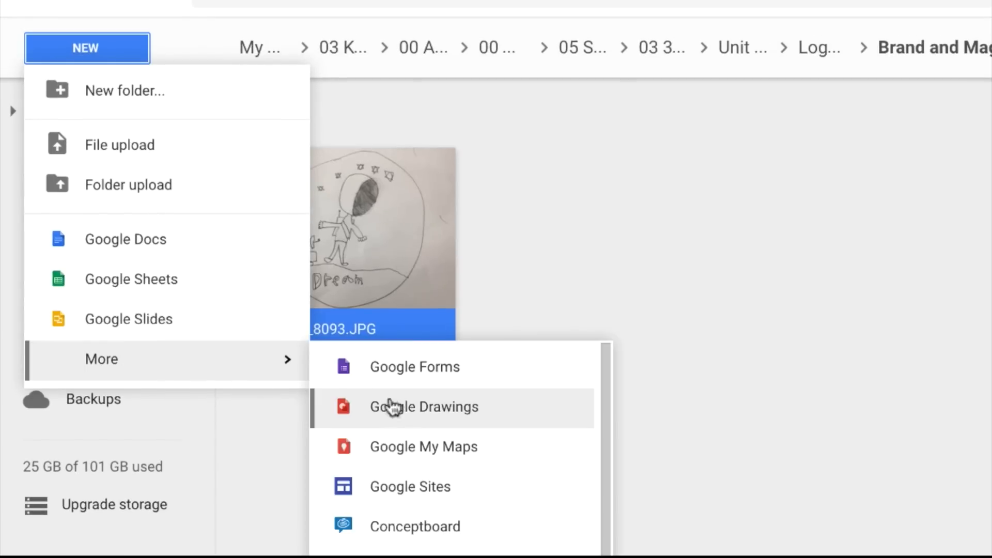
# Create a blank Google Drawing and title it Brand Logo Design: "Dream".
pyautogui.click(423, 406)
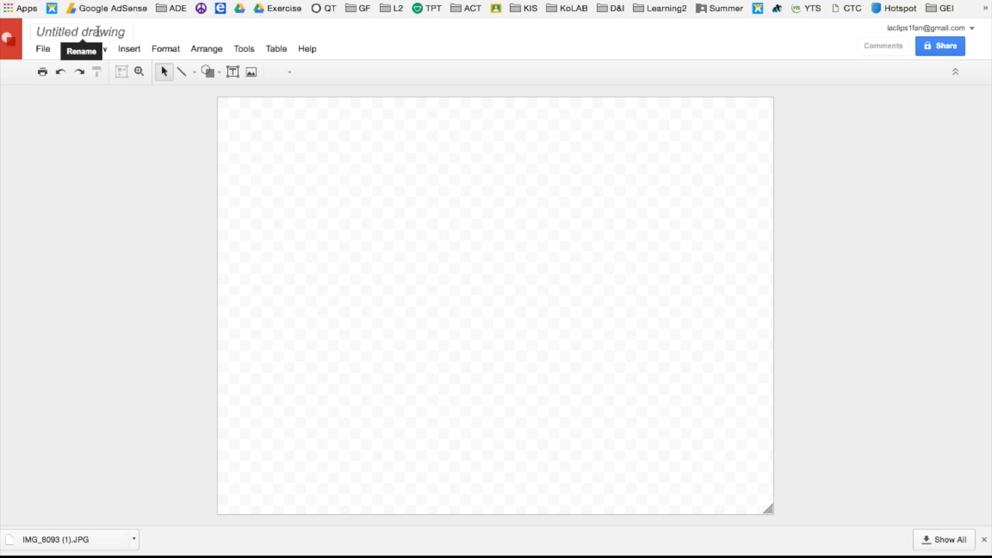
pyautogui.click(80, 32)
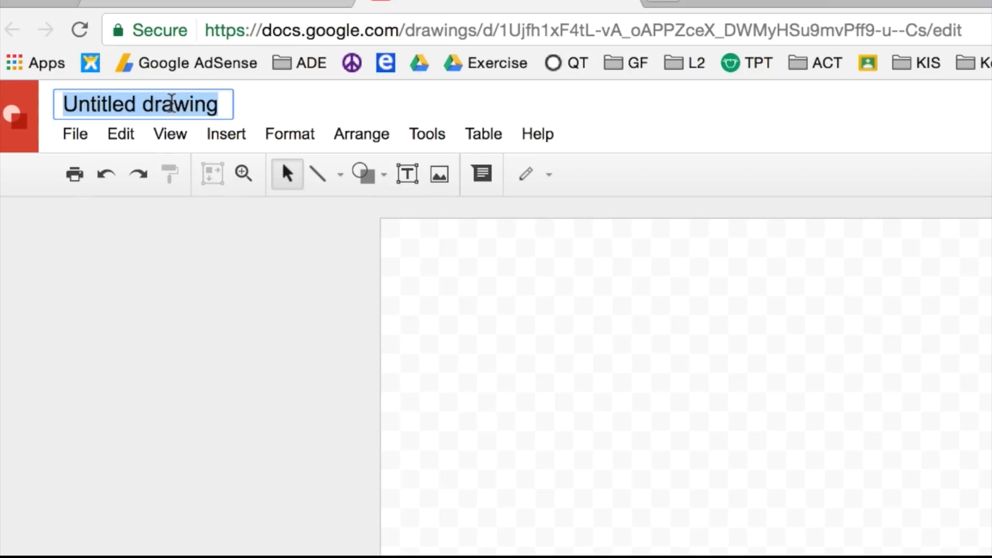
pyautogui.write('Brand Logo Design:')
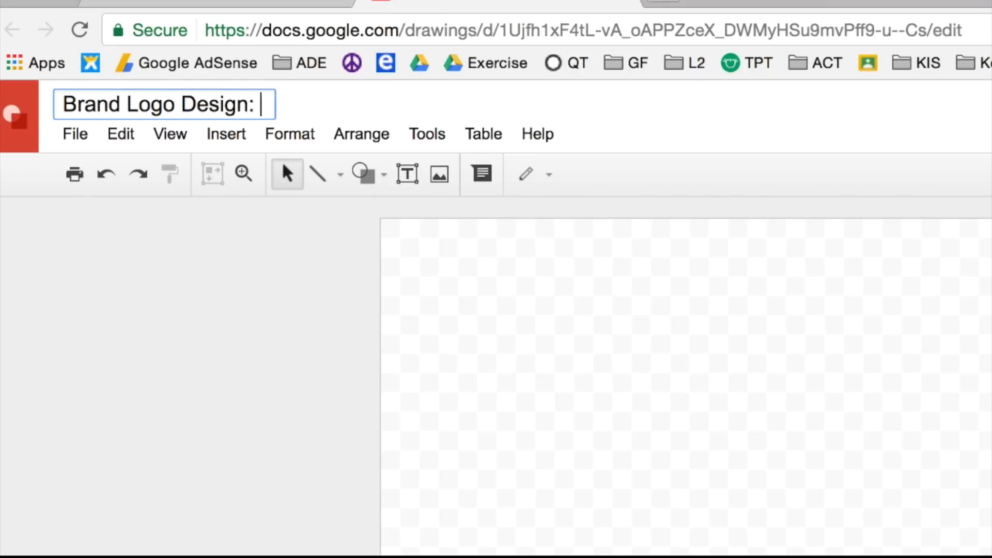
pyautogui.write('"Dream"')
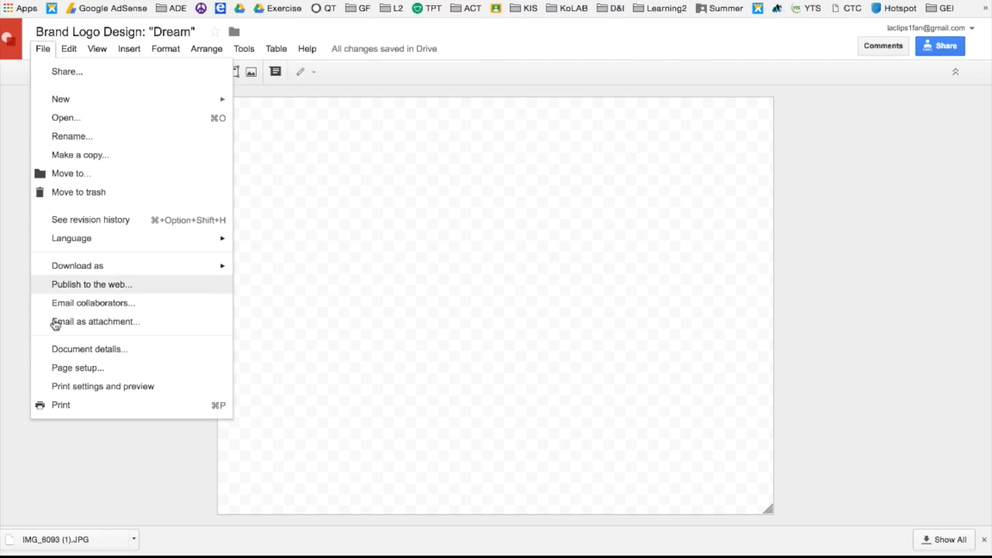
# Set a custom page size of 10 x 10 inches in Page setup.
pyautogui.click(77, 368)
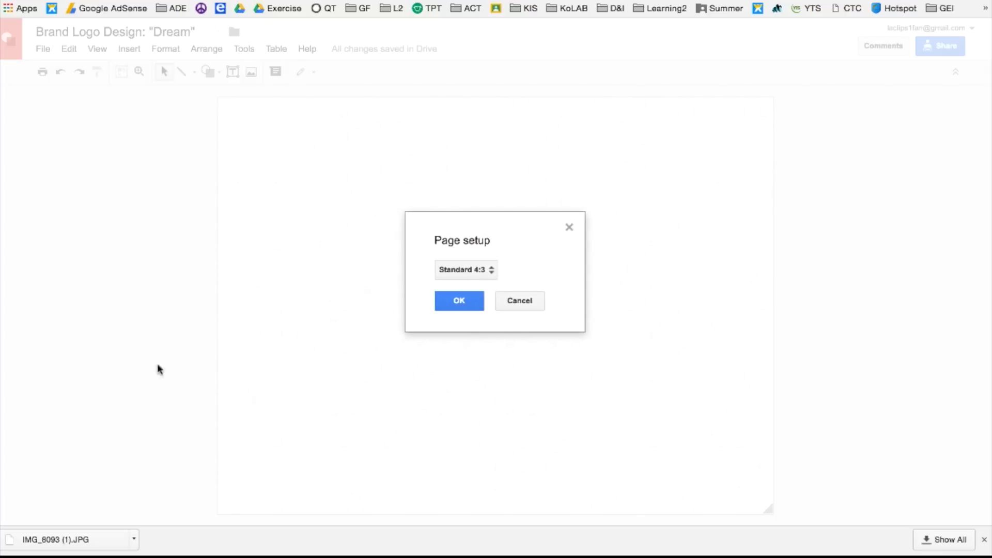
pyautogui.click(465, 270)
pyautogui.write('10')
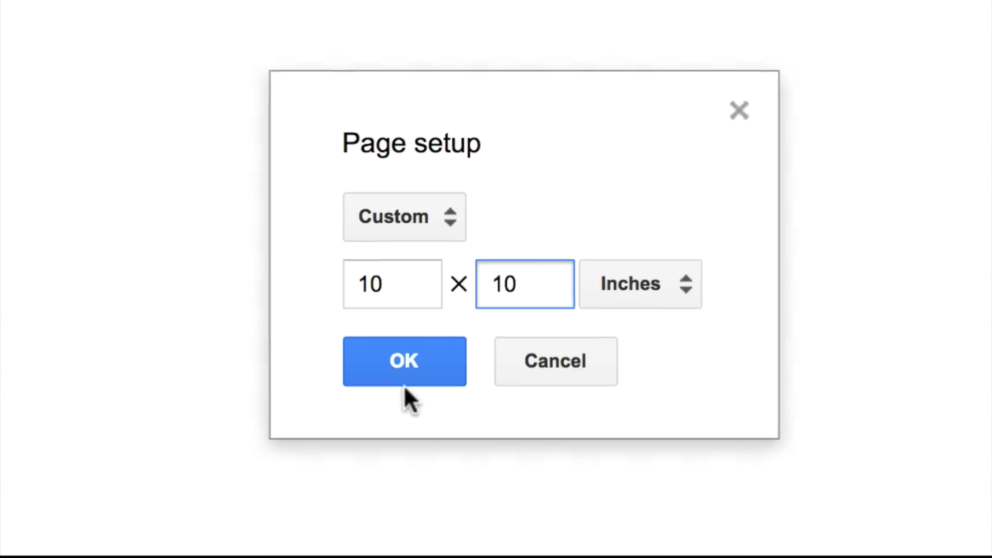
pyautogui.click(404, 362)
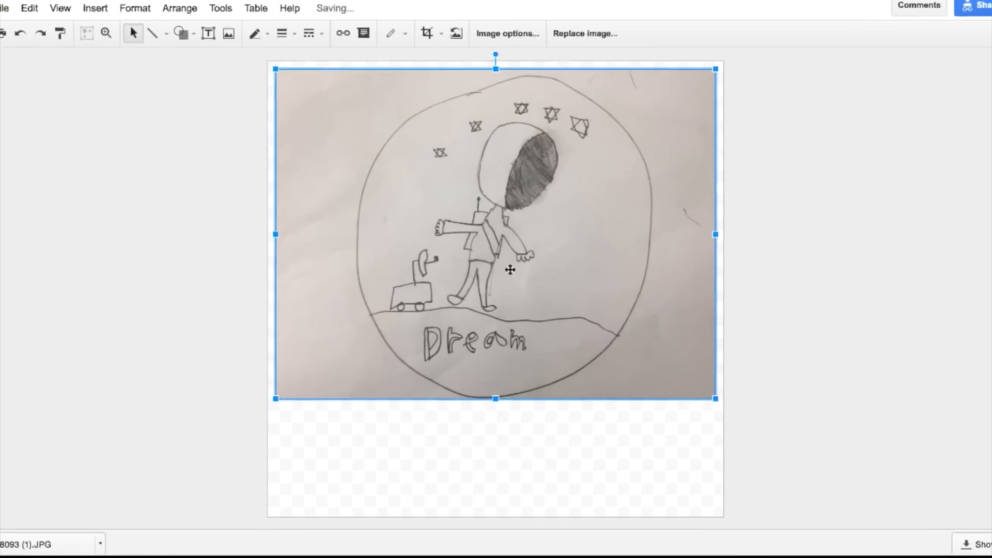
# Insert the downloaded sketch photo and enlarge it to fill the square page.
pyautogui.scroll(-3)
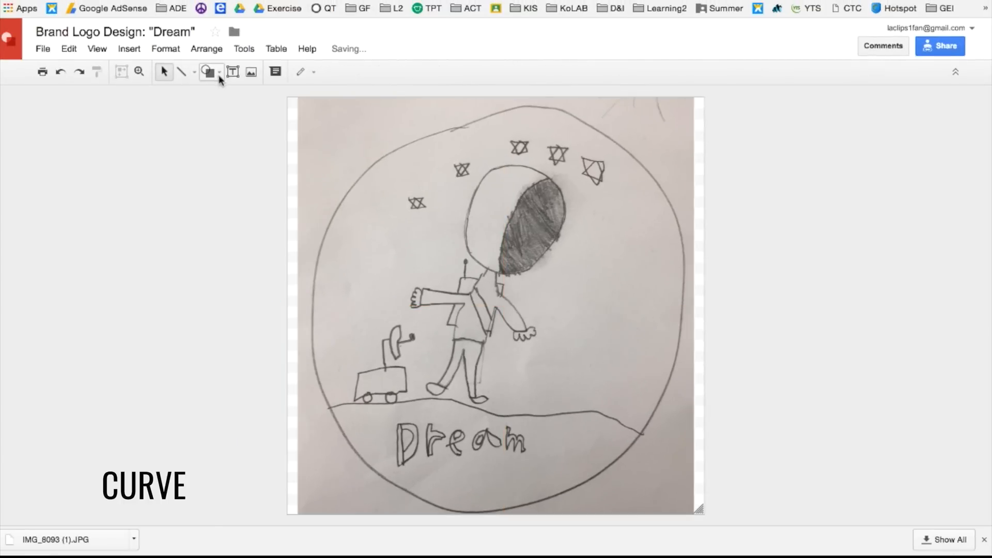
# Switch the Line tool to Curve to trace the helmet and body in pale blue.
pyautogui.click(188, 71)
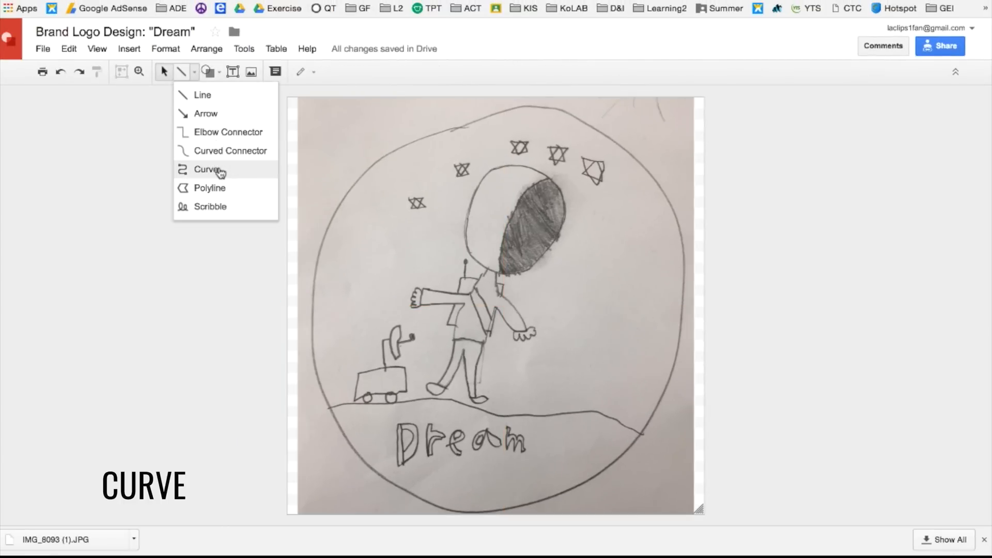
pyautogui.click(207, 168)
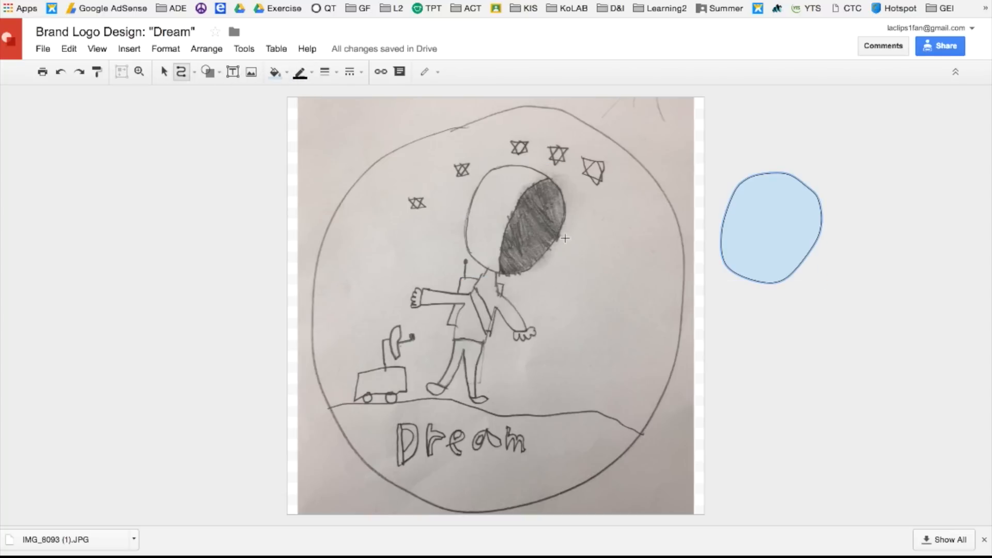
pyautogui.moveTo(559, 181)
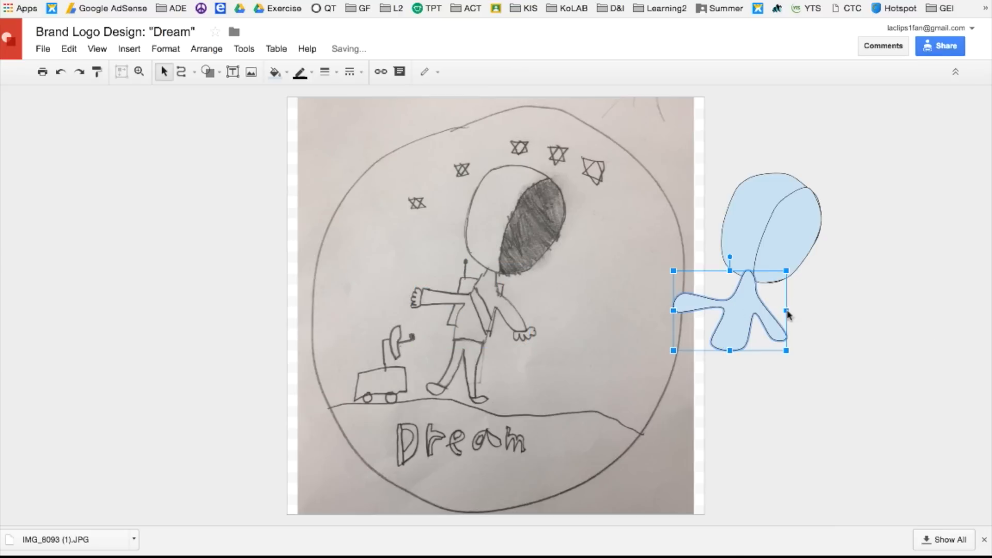
# Send the traced body shape backward so it sits behind the helmet.
pyautogui.rightClick(788, 315)
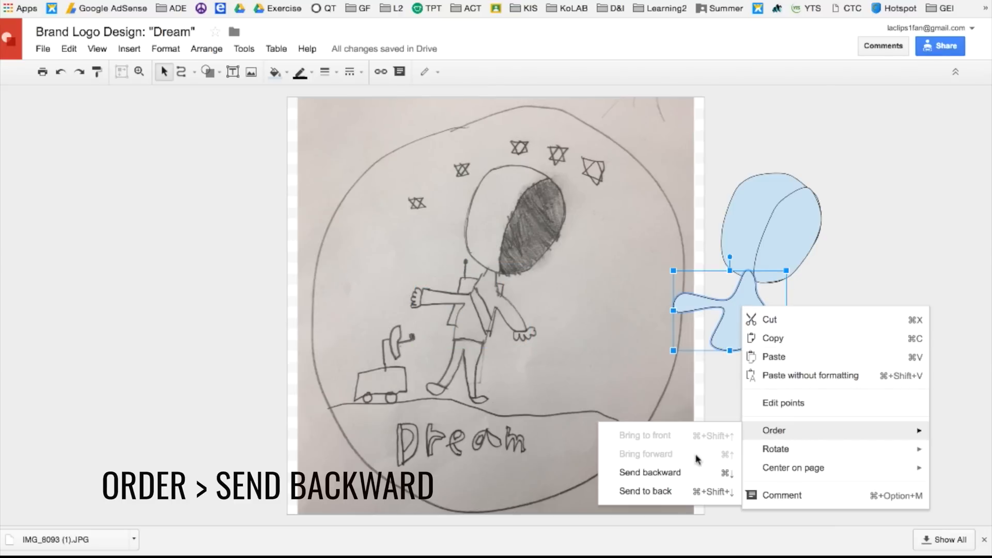
pyautogui.click(649, 472)
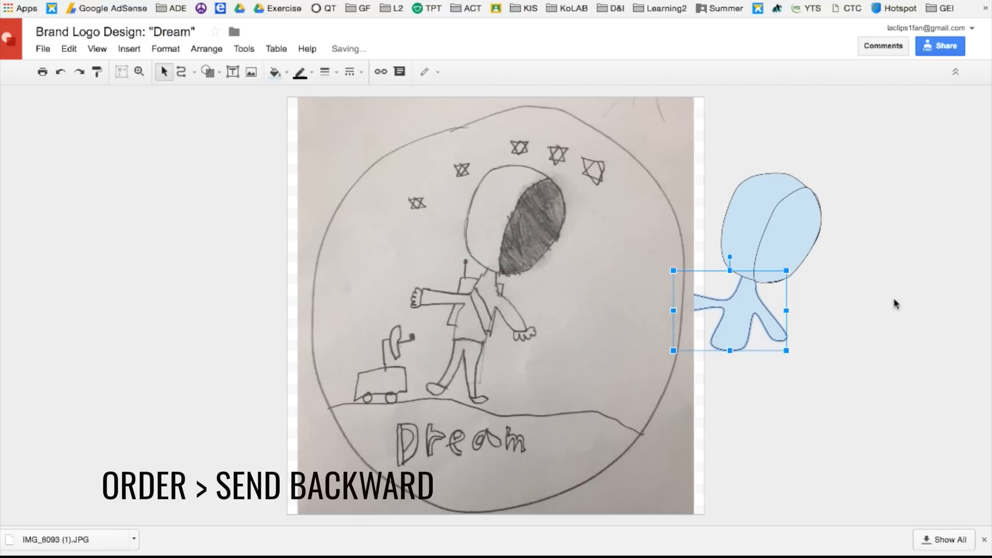
pyautogui.moveTo(892, 298)
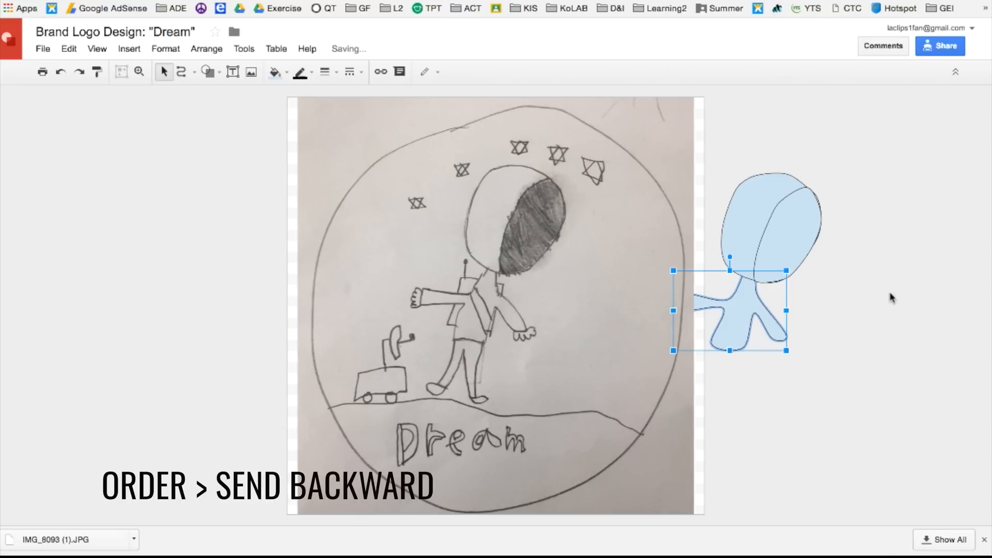
pyautogui.click(194, 72)
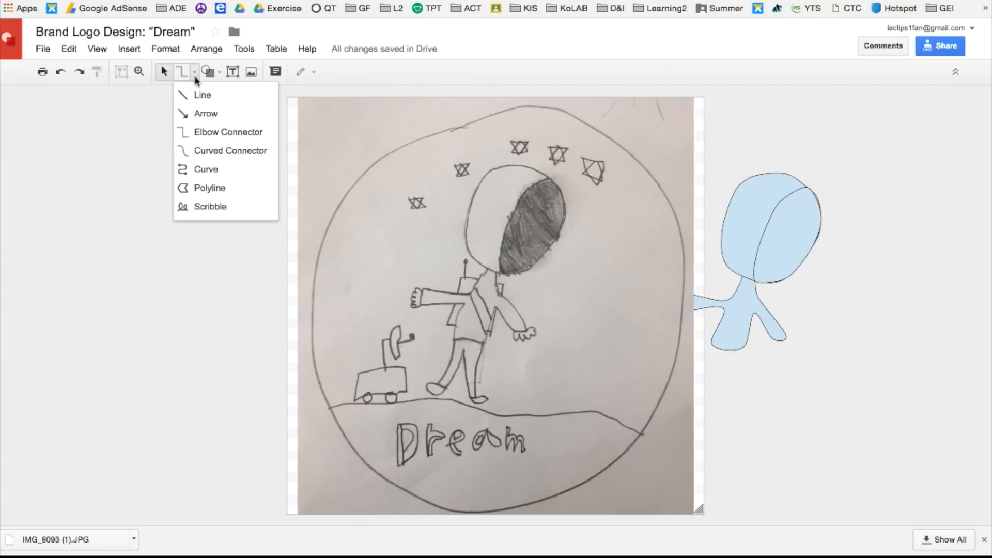
# Draw the angular backpack with Polyline, then switch to Line for the antenna.
pyautogui.click(210, 188)
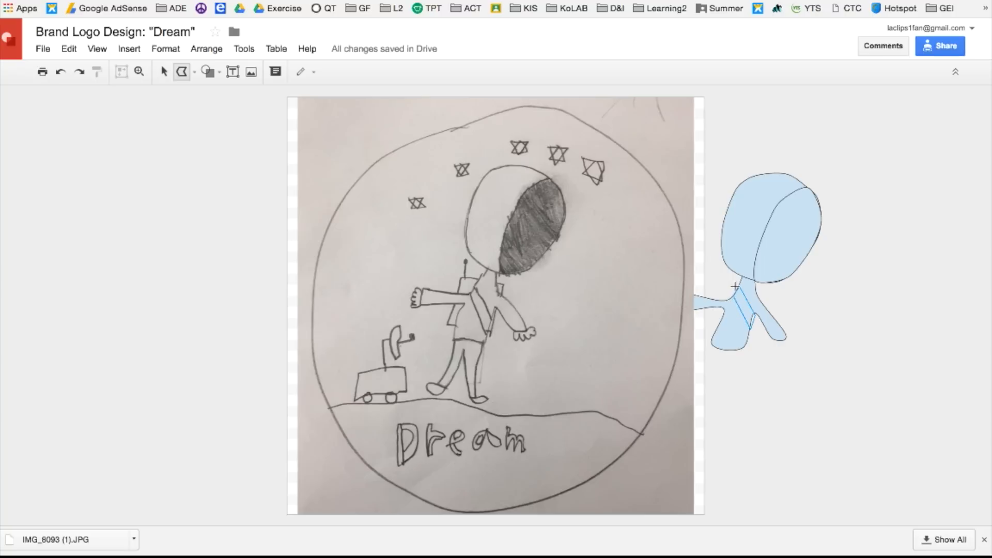
pyautogui.click(208, 71)
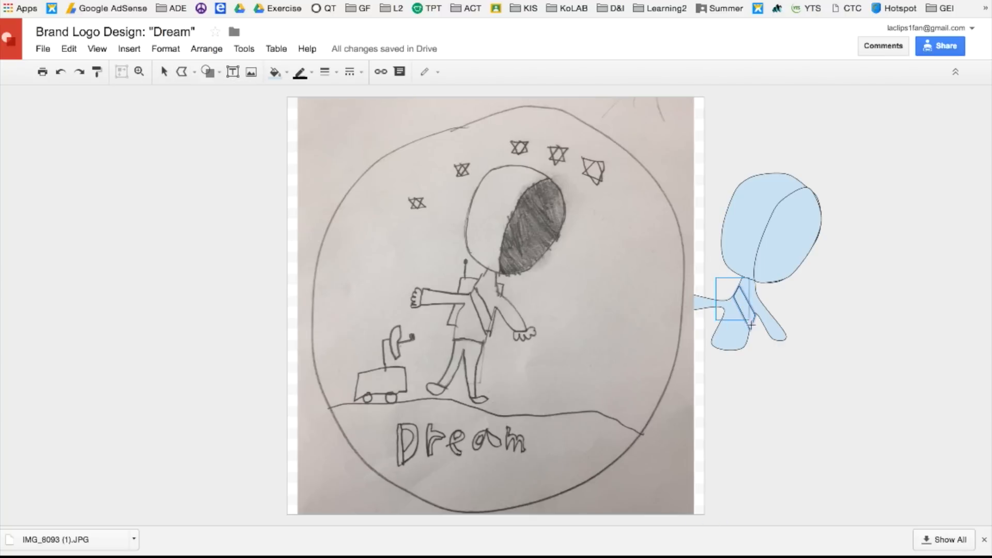
pyautogui.click(743, 313)
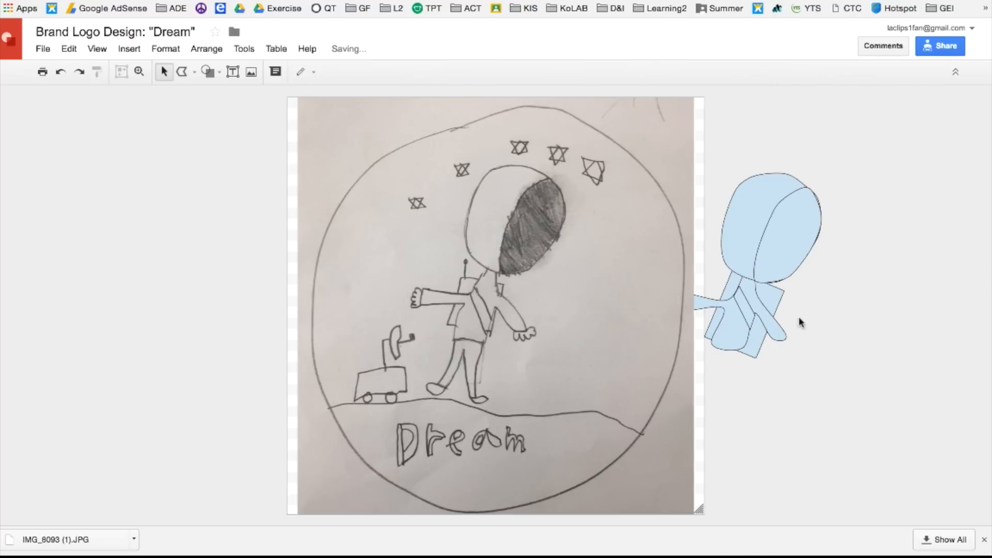
pyautogui.click(740, 310)
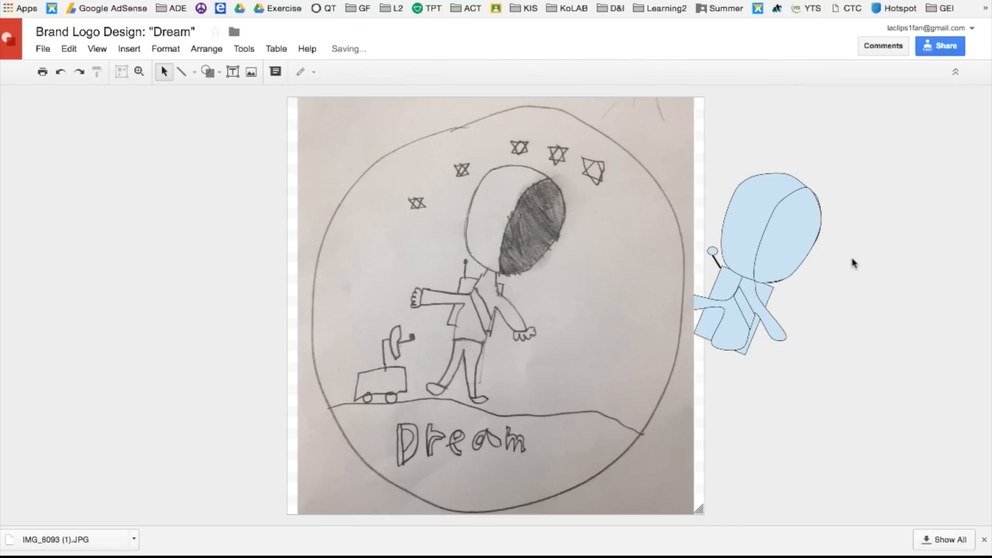
pyautogui.moveTo(181, 71)
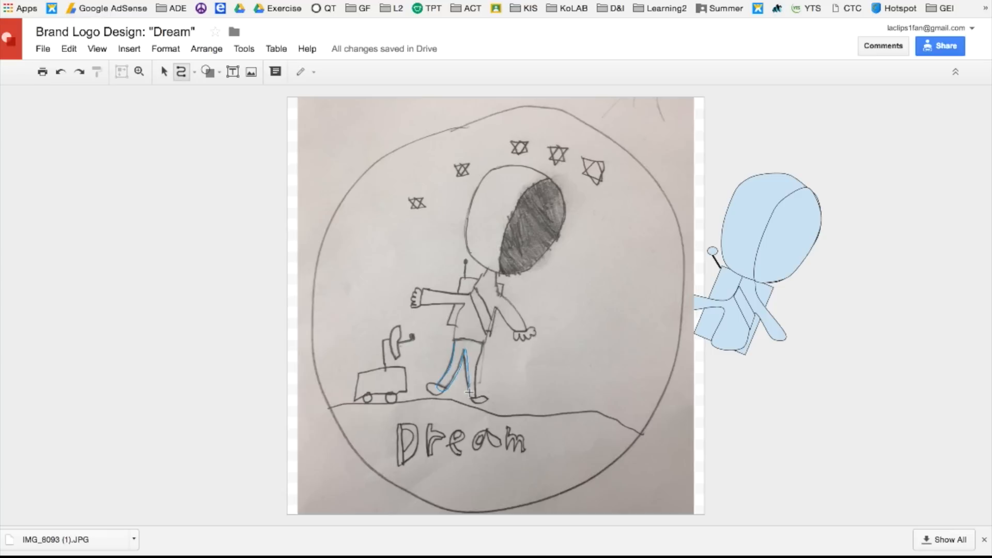
# Trace the astronaut's legs and the wheeled rover with curves over the sketch.
pyautogui.click(459, 364)
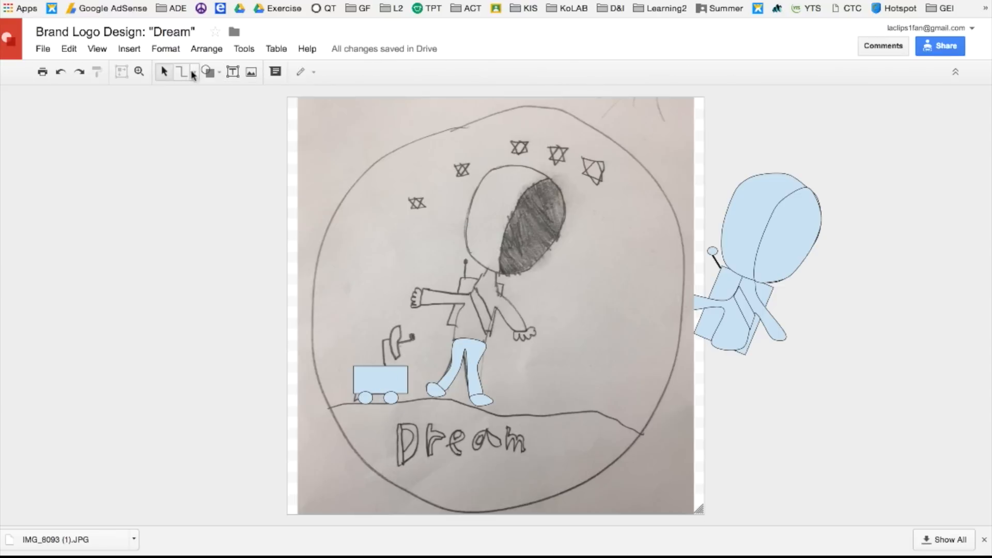
pyautogui.click(395, 342)
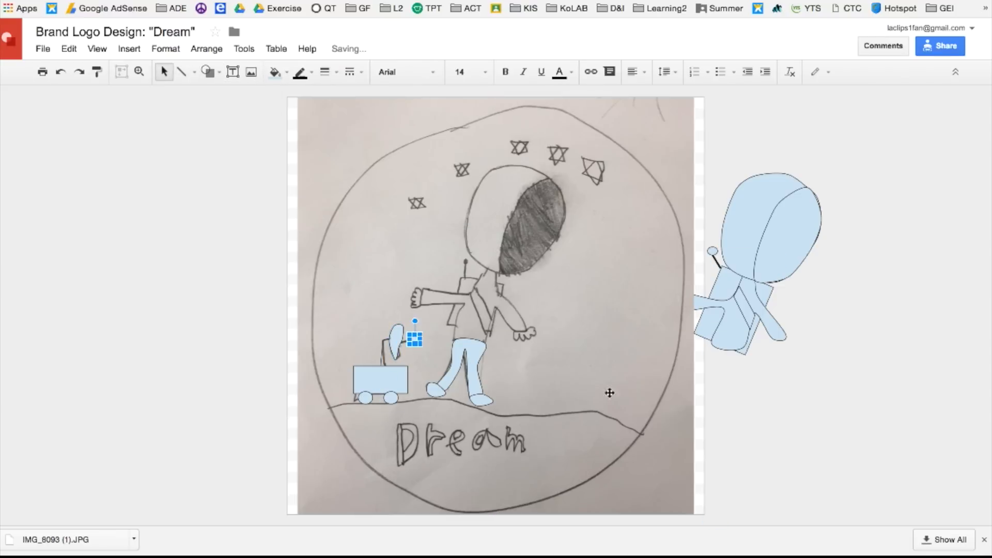
# Insert an oval shape and drag it out into a large circular logo background.
pyautogui.click(204, 72)
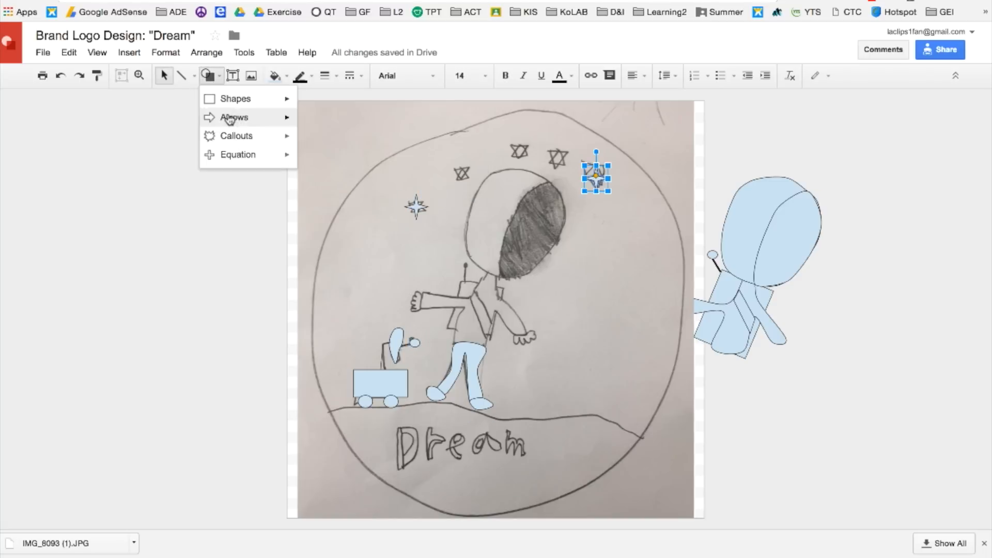
pyautogui.click(235, 98)
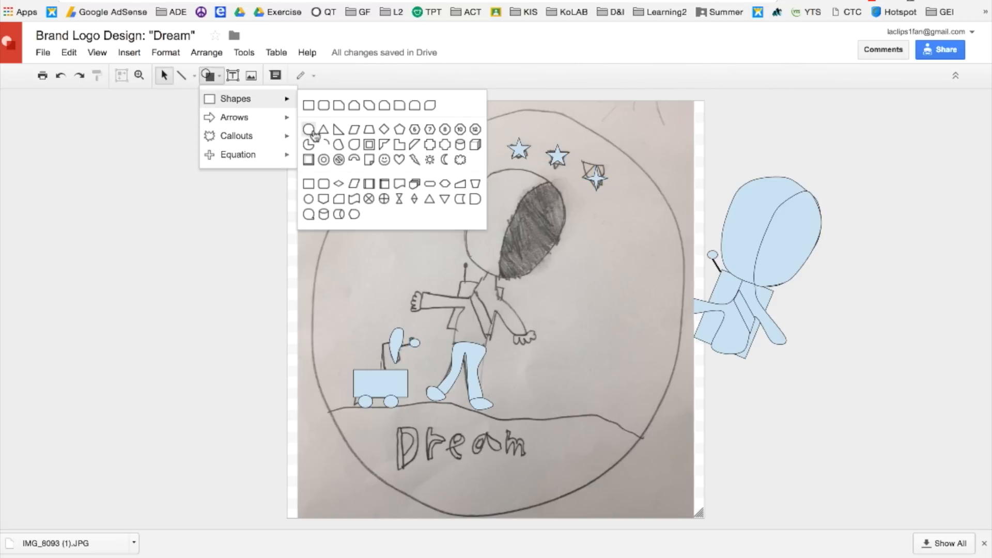
pyautogui.click(309, 129)
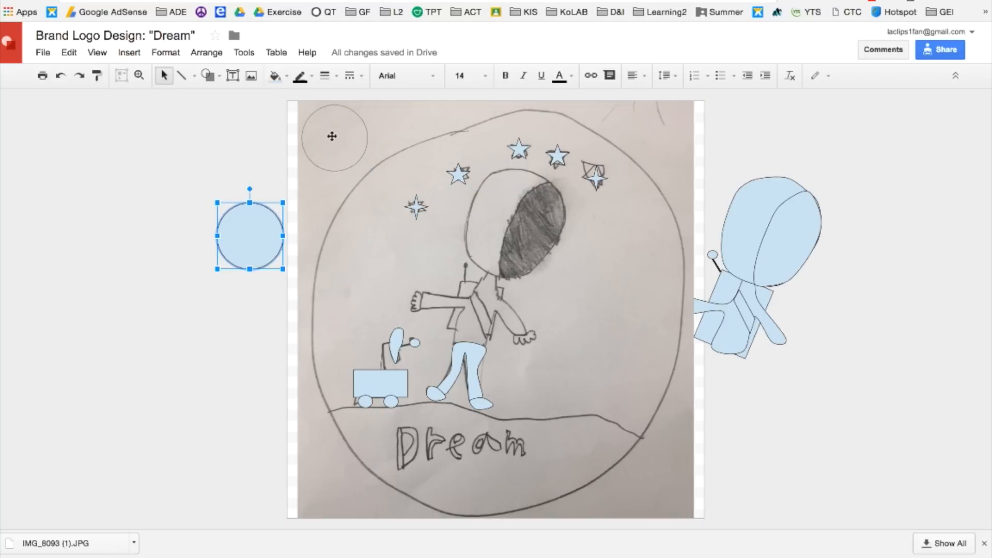
pyautogui.moveTo(249, 234); pyautogui.dragTo(334, 137)
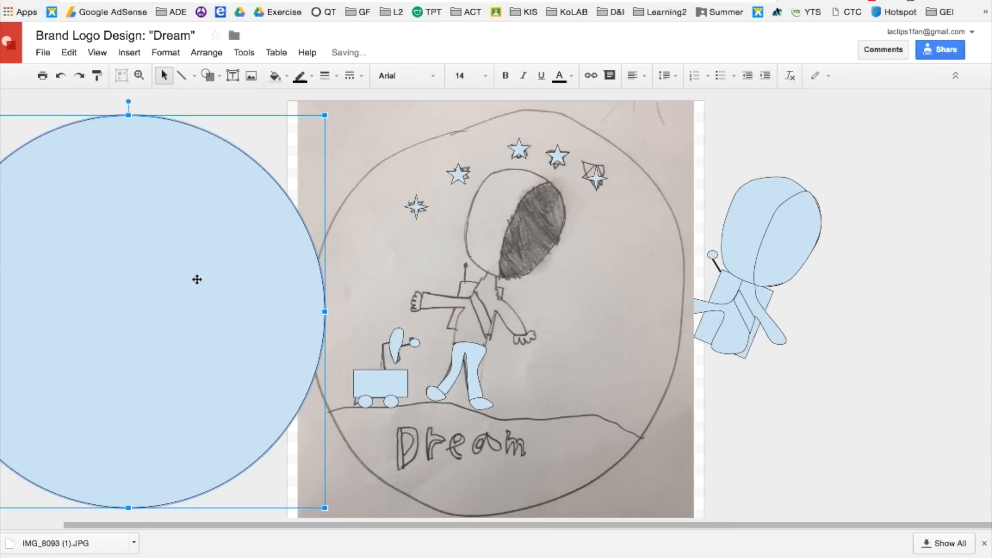
# Arrange the circle behind the traced shapes, remove the photo and add a ground oval.
pyautogui.click(206, 76)
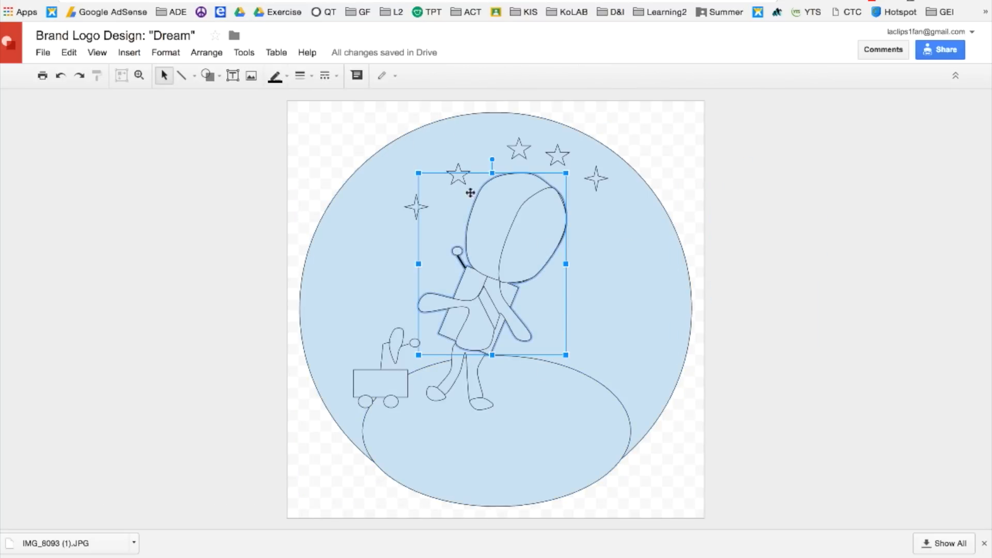
# Fill the astronaut's visor black and move on to recolour the next astronaut part.
pyautogui.click(272, 75)
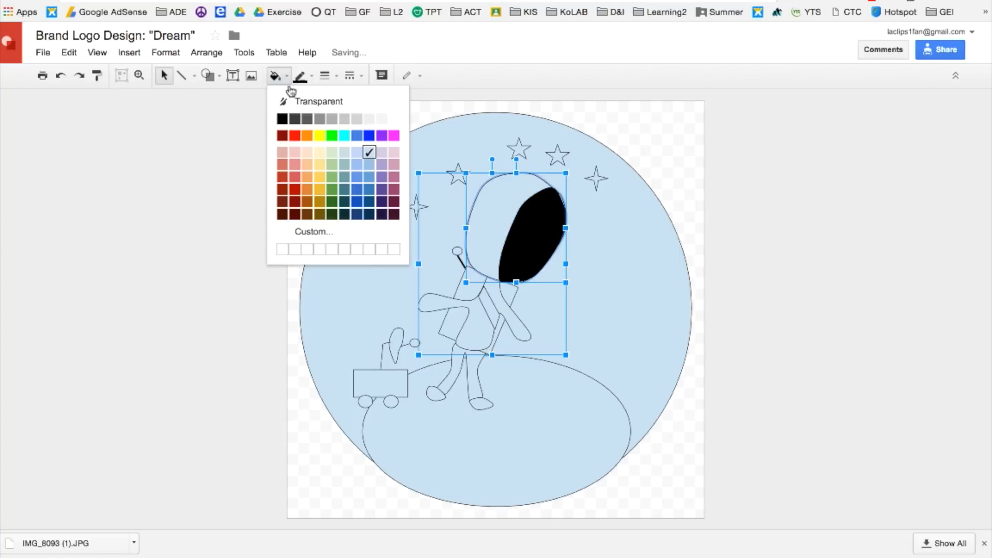
pyautogui.click(381, 117)
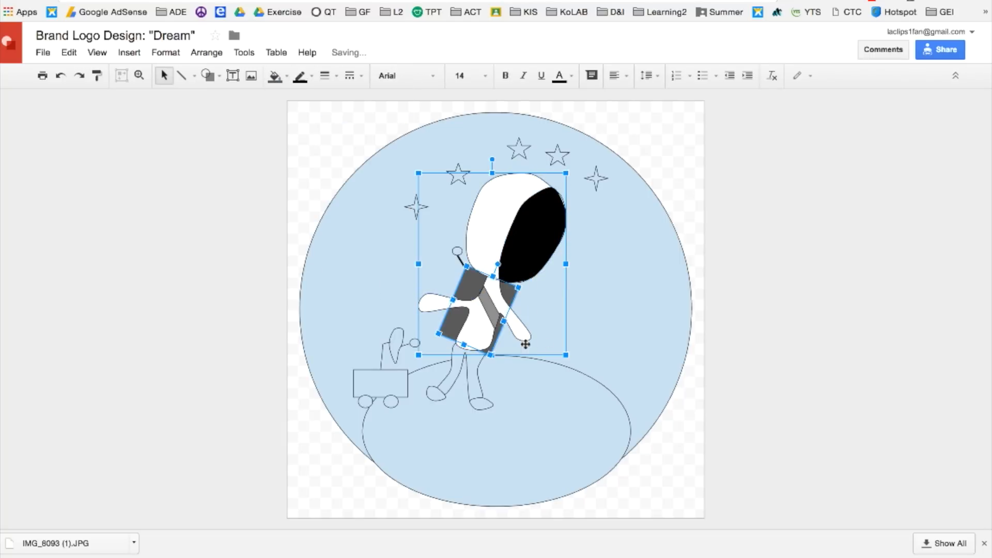
pyautogui.click(301, 76)
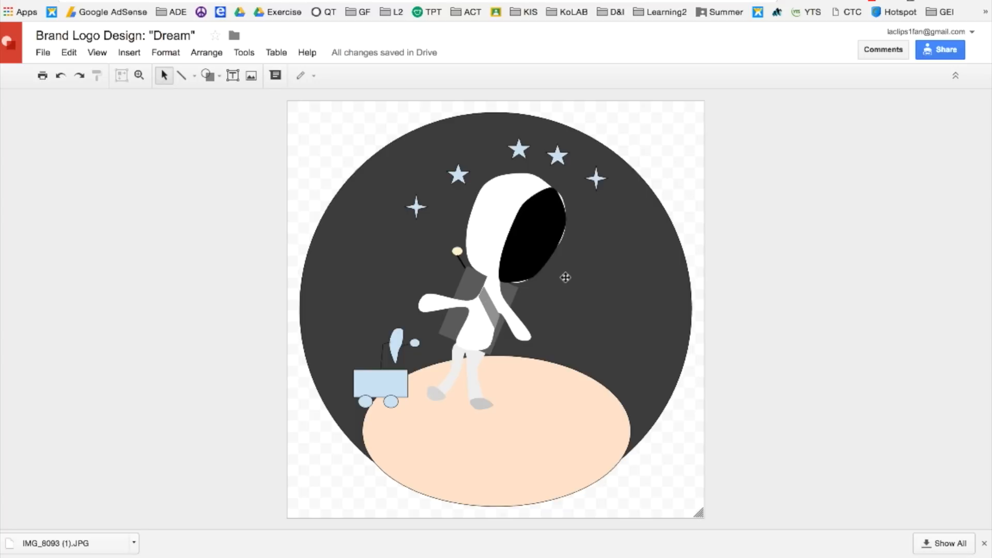
pyautogui.moveTo(514, 308)
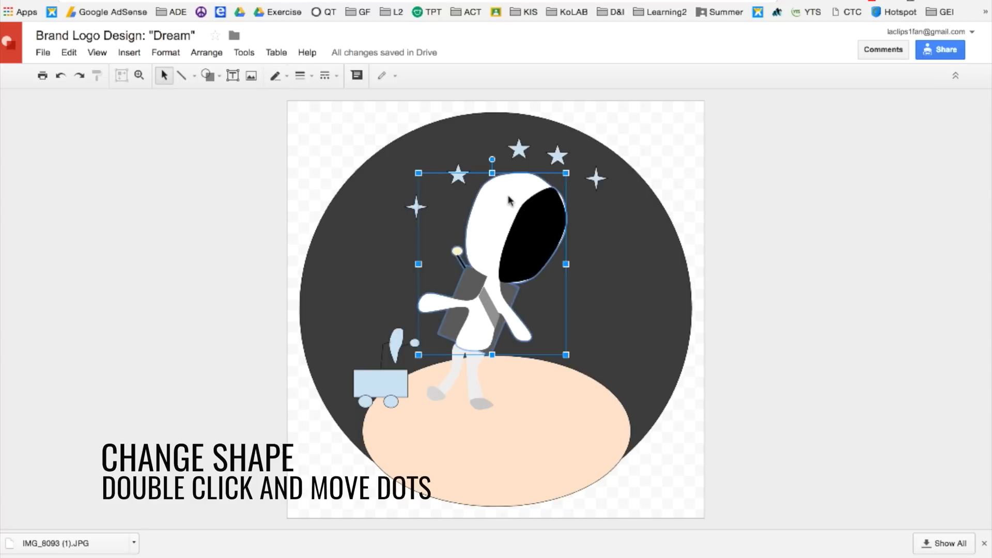
# Edit the points of the astronaut's outline to reshape it.
pyautogui.doubleClick(509, 202)
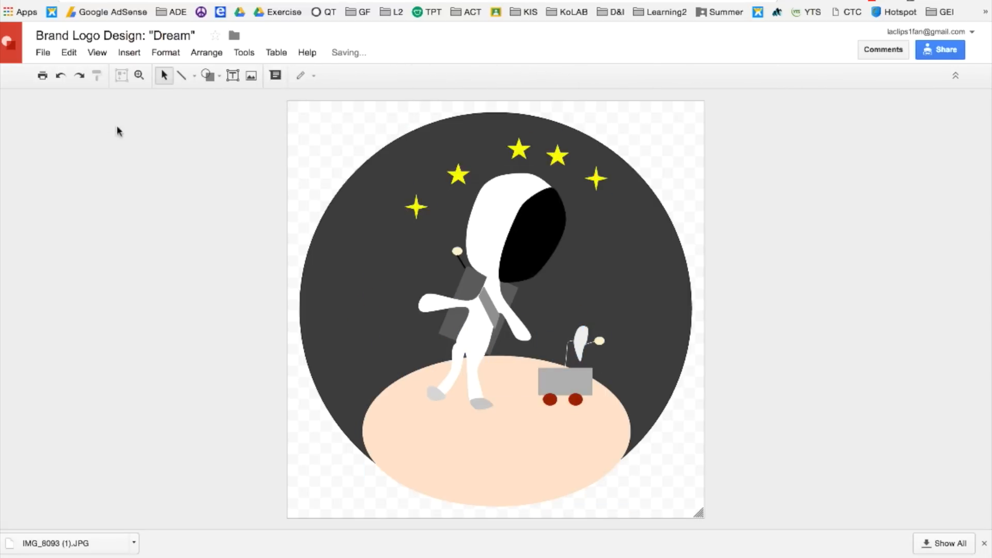
# Insert a DREAM word-art title with a transparent outline.
pyautogui.click(128, 52)
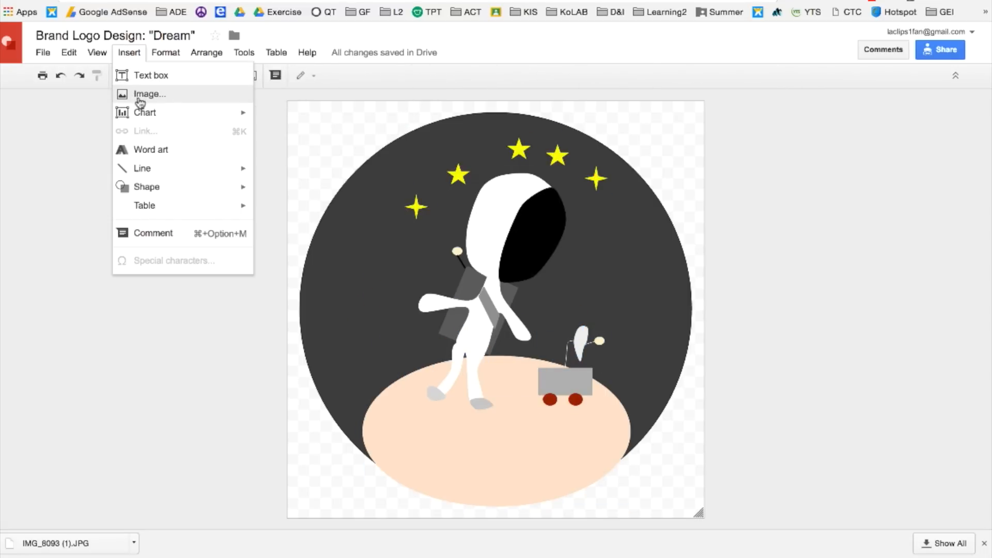
pyautogui.moveTo(165, 151)
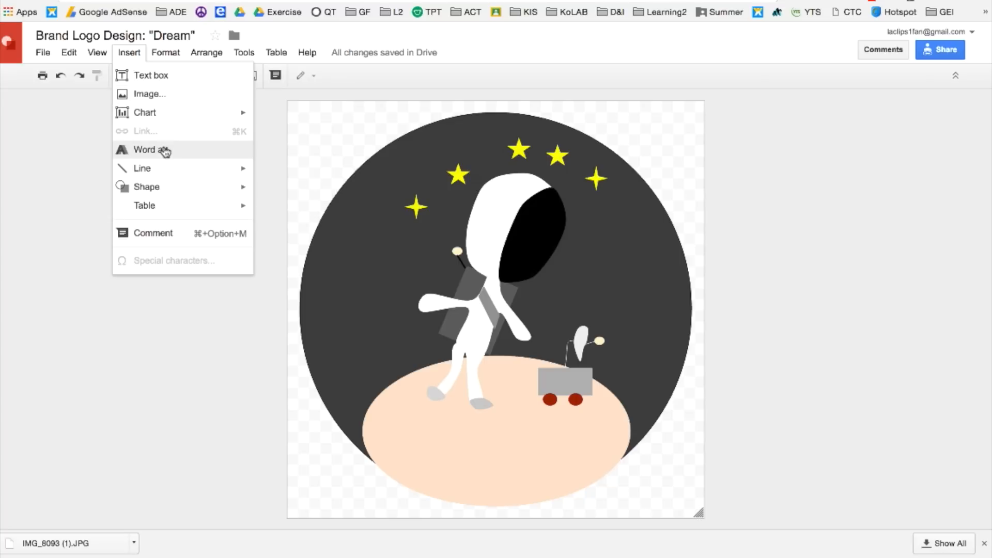
pyautogui.click(151, 149)
pyautogui.write('DREAM')
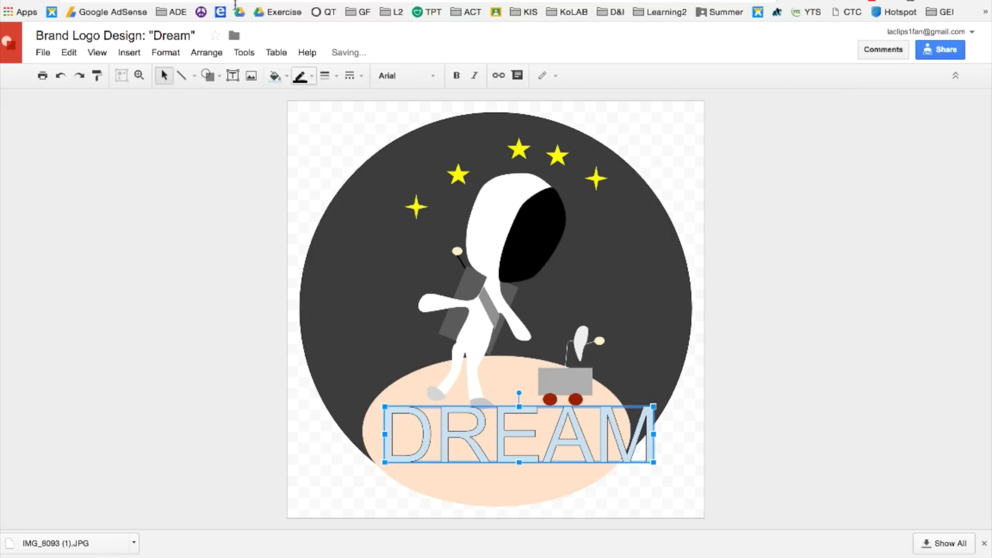
pyautogui.click(300, 76)
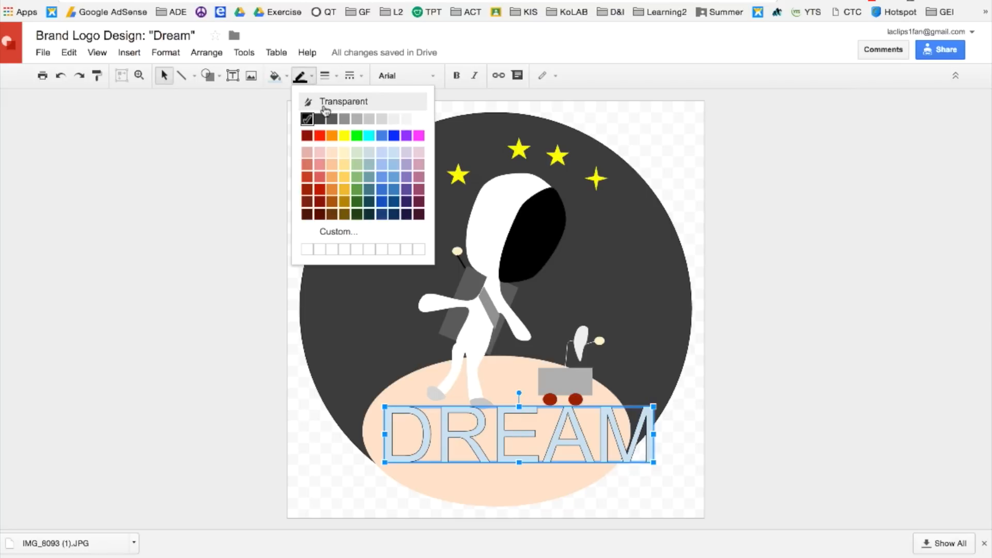
pyautogui.click(343, 101)
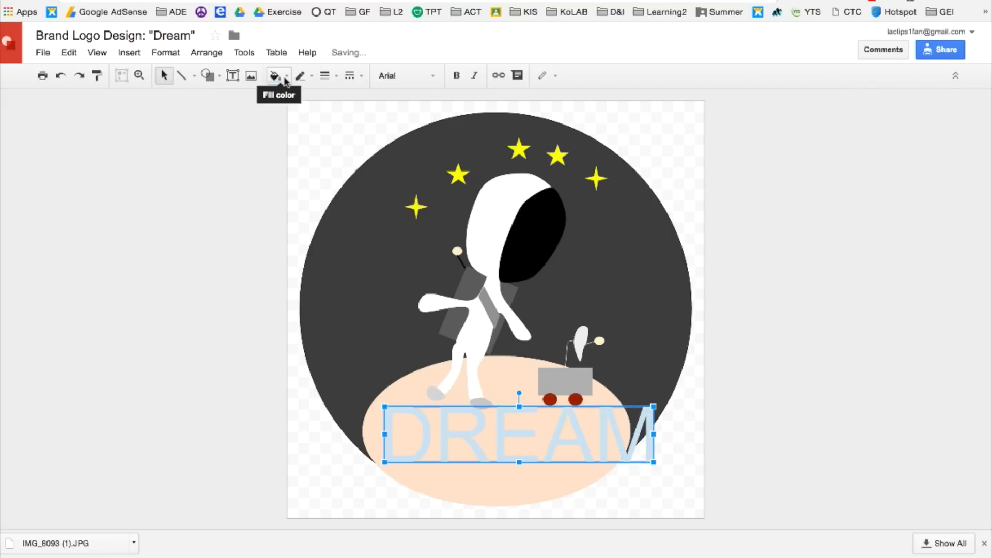
# Fill the DREAM title dark blue and choose a condensed font for it.
pyautogui.click(274, 75)
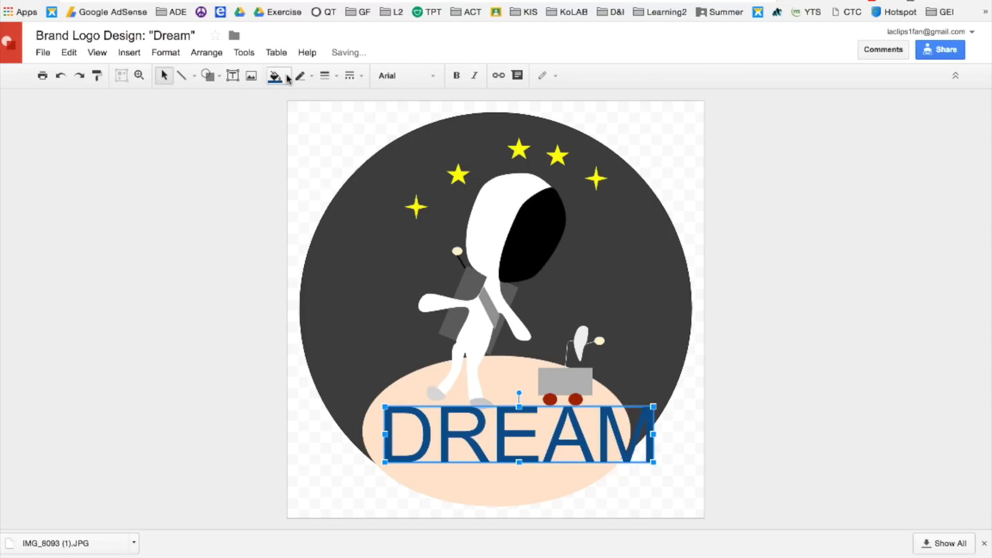
pyautogui.click(405, 75)
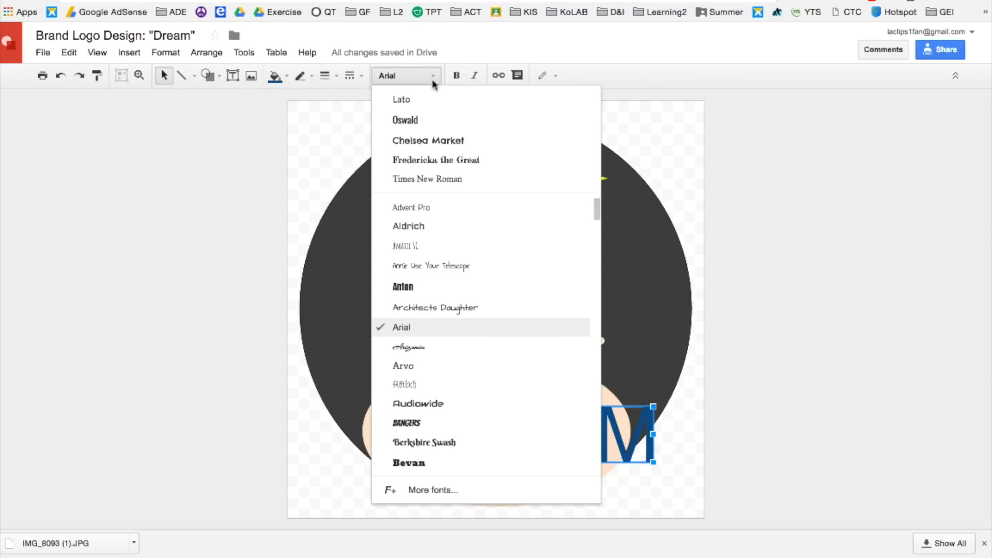
pyautogui.moveTo(450, 404)
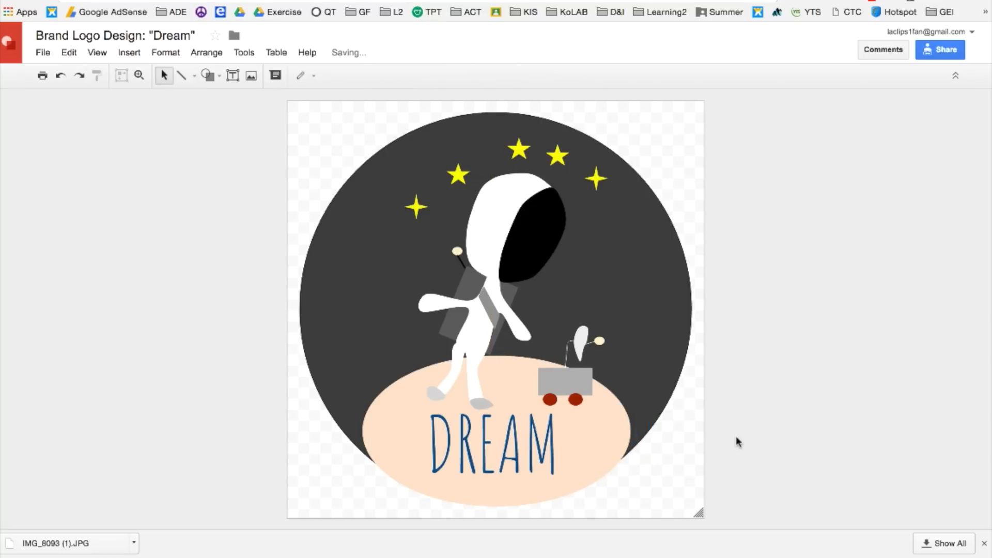
pyautogui.moveTo(662, 447)
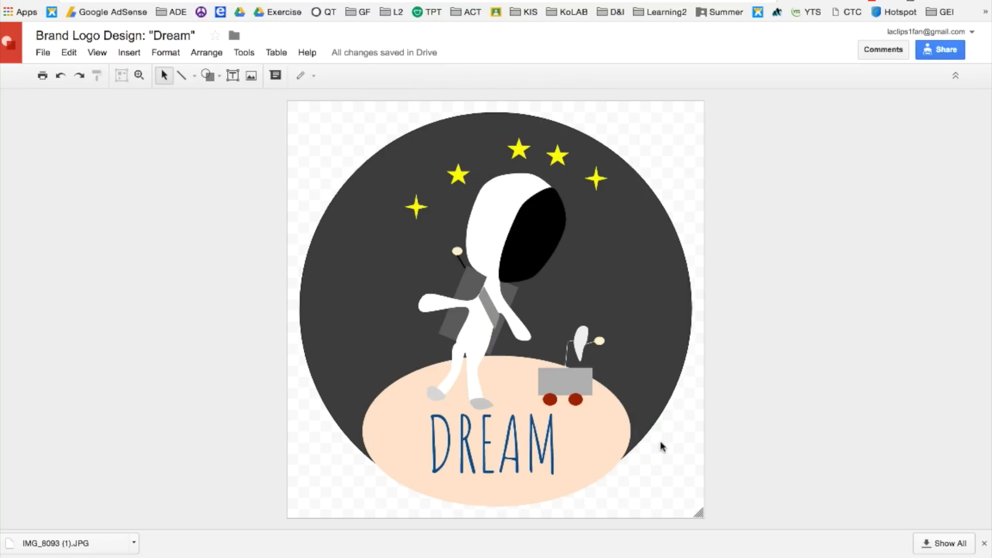
pyautogui.moveTo(210, 87)
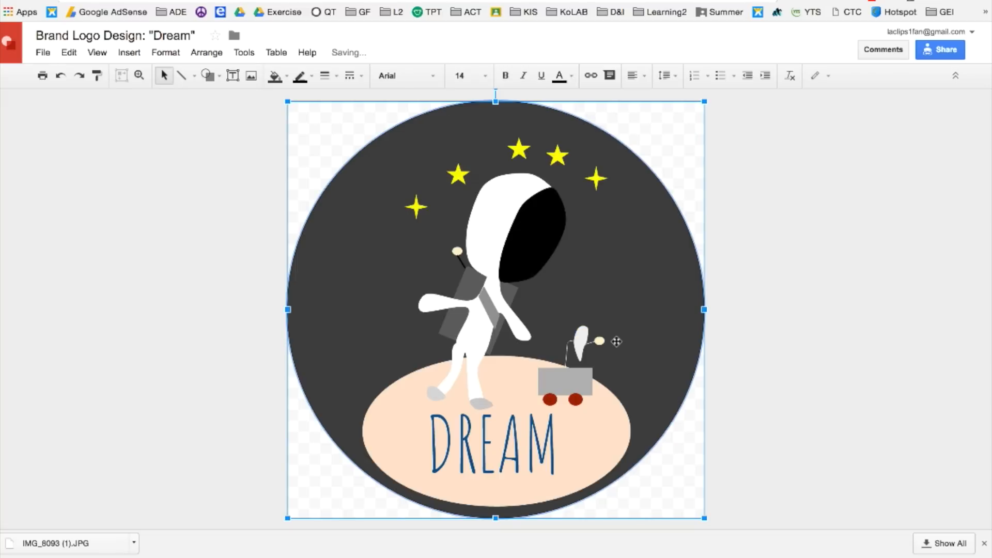
# Give the enlarged dark circle a pale-yellow border.
pyautogui.click(275, 75)
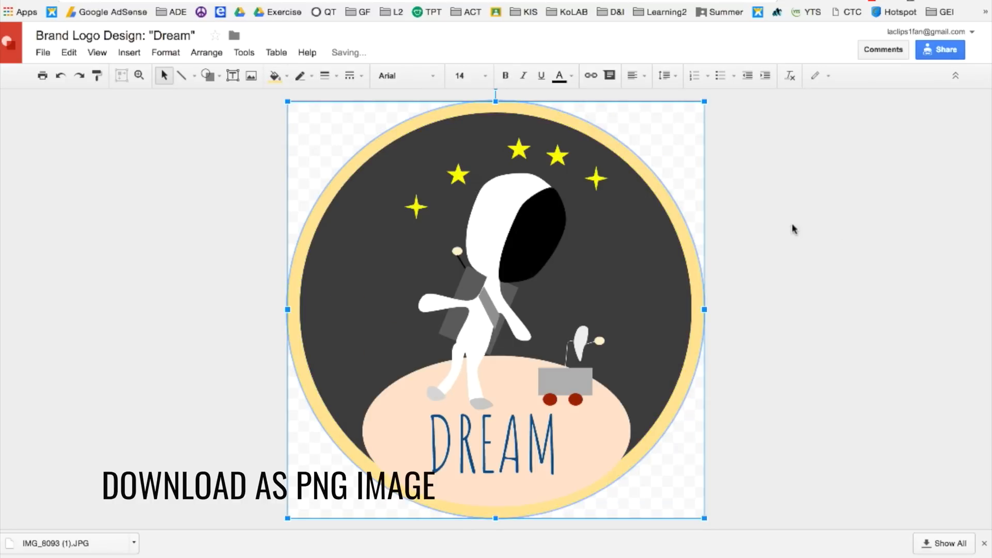
pyautogui.click(43, 52)
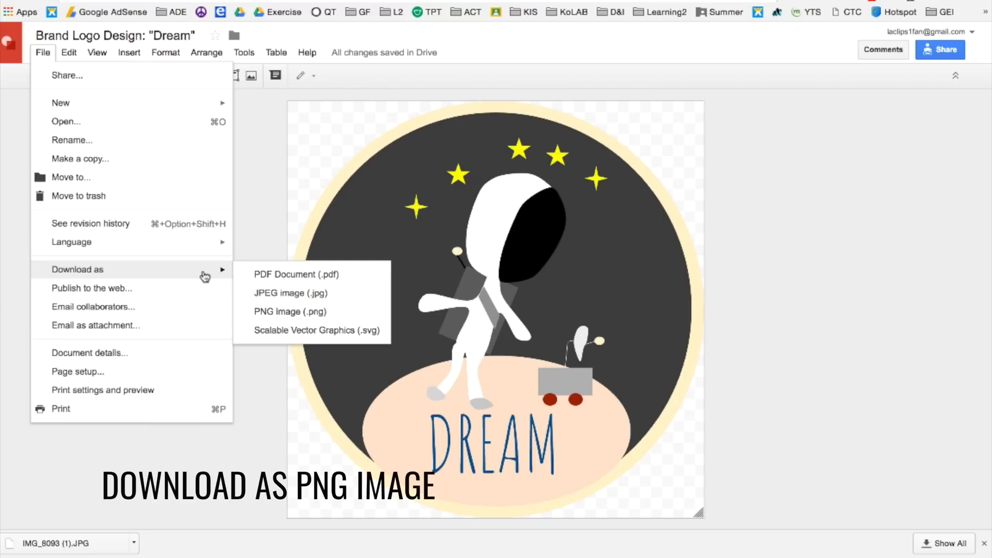
pyautogui.moveTo(289, 311)
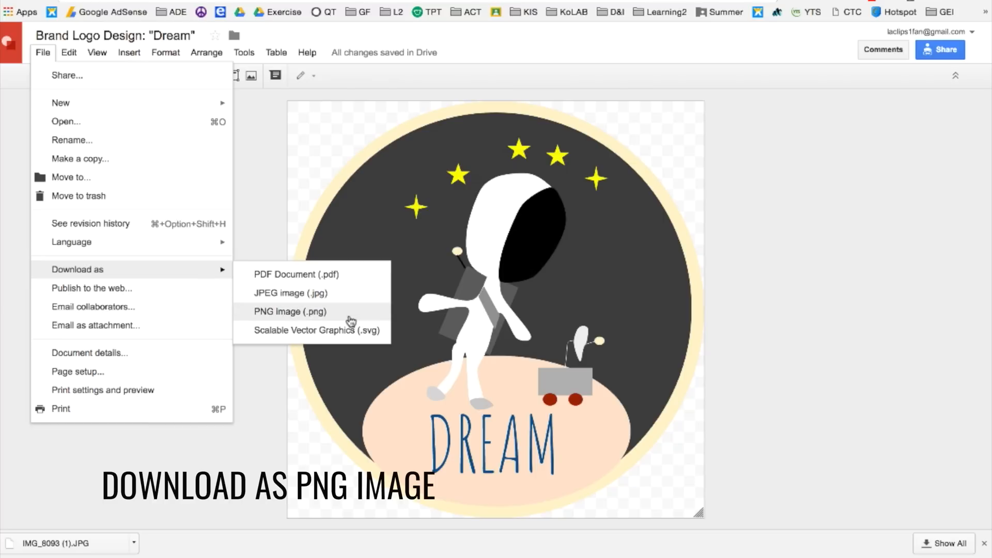
# Download the logo as a PNG image and start a new Slides presentation from Drive.
pyautogui.click(289, 311)
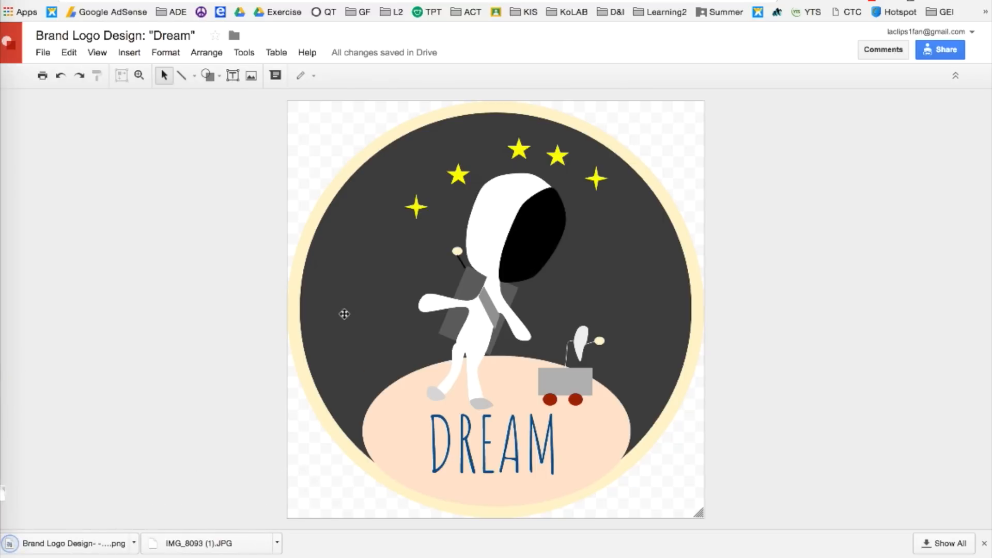
pyautogui.moveTo(332, 145)
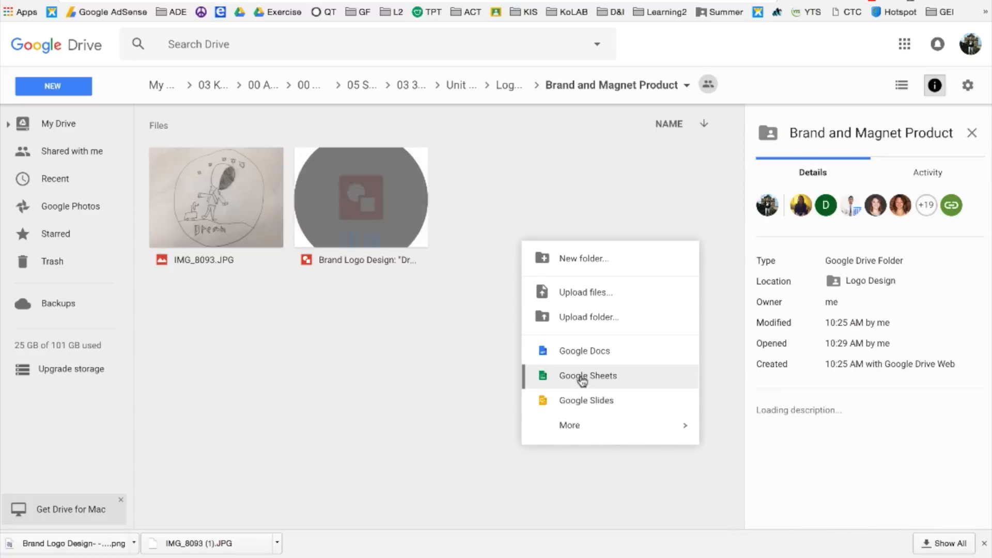
pyautogui.click(586, 400)
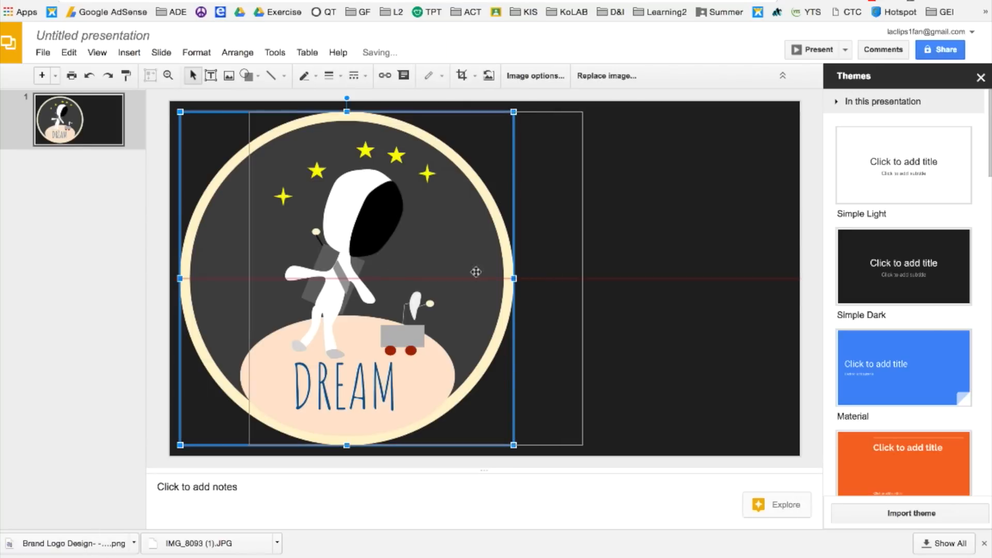
# Centre the downloaded DREAM logo on the dark slide.
pyautogui.click(689, 259)
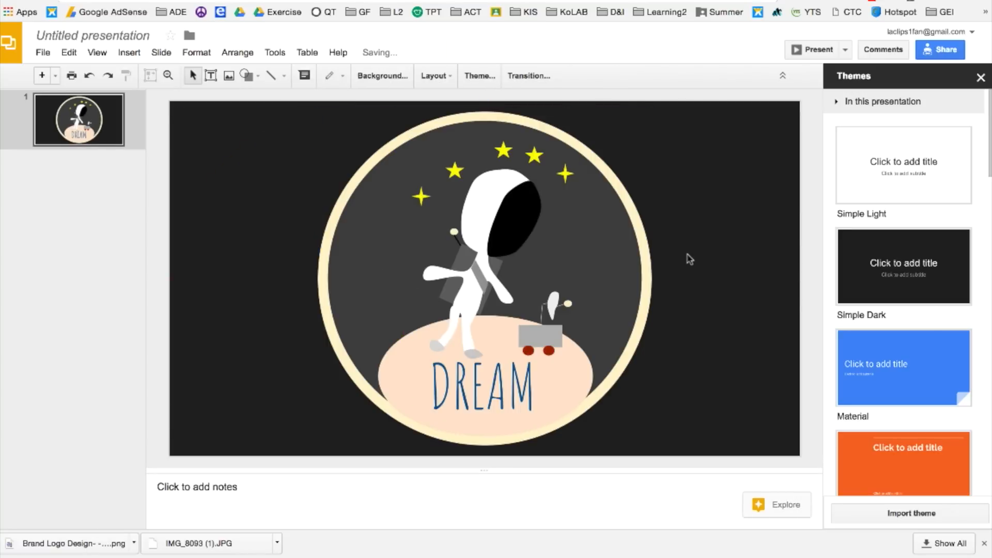